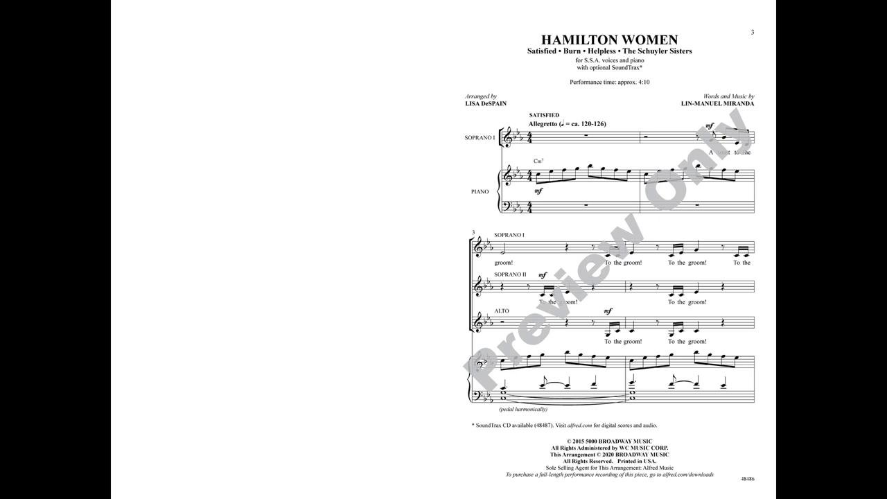
{"action": "scroll", "scroll_direction": "down", "scroll_amount": 3}
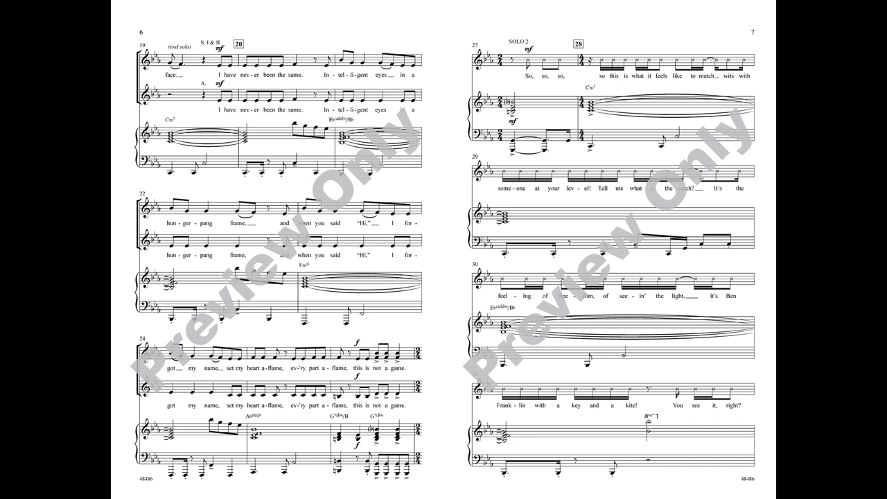
{"action": "scroll", "scroll_direction": "down", "scroll_amount": 3}
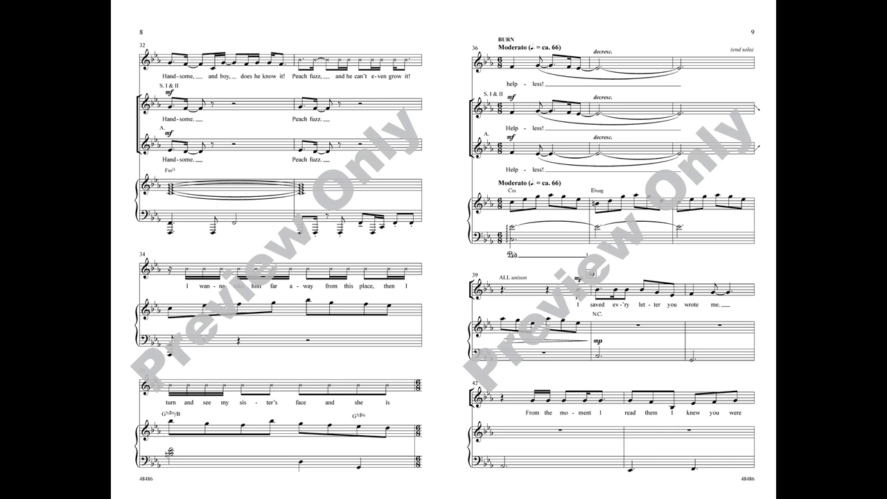
{"action": "scroll", "scroll_direction": "down", "scroll_amount": 3}
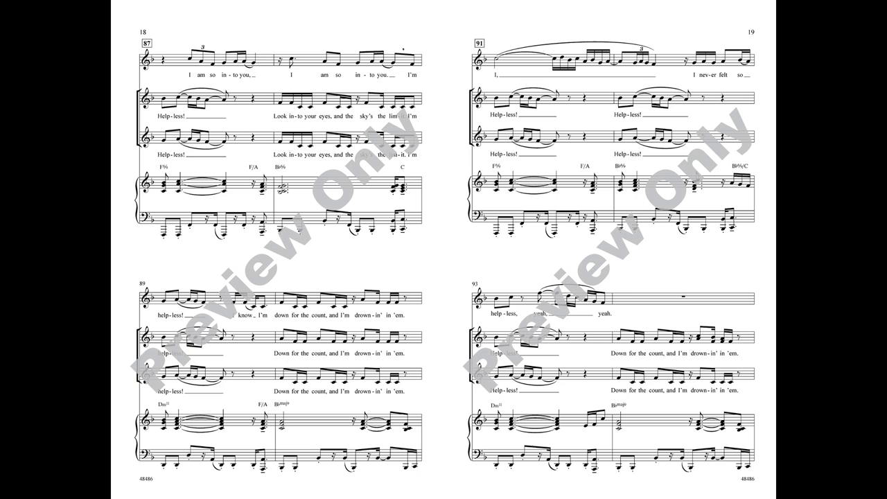
{"action": "scroll", "scroll_direction": "down", "scroll_amount": 3}
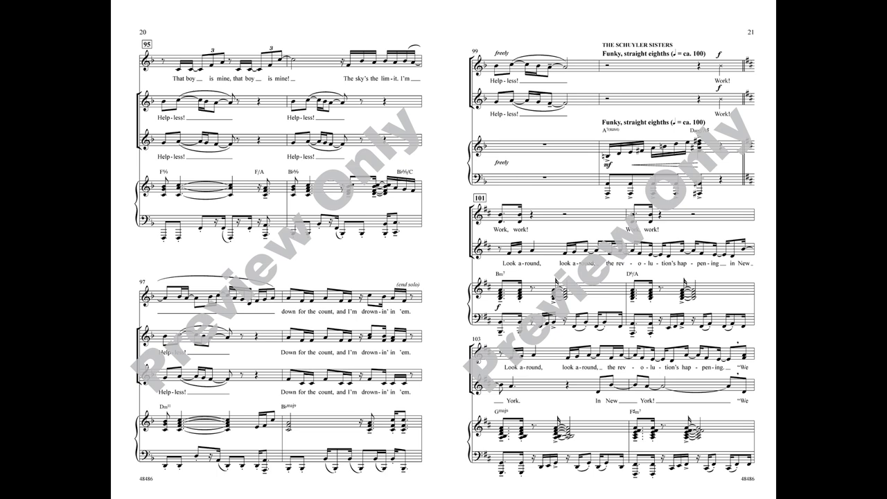
{"action": "scroll", "scroll_direction": "down", "scroll_amount": 3}
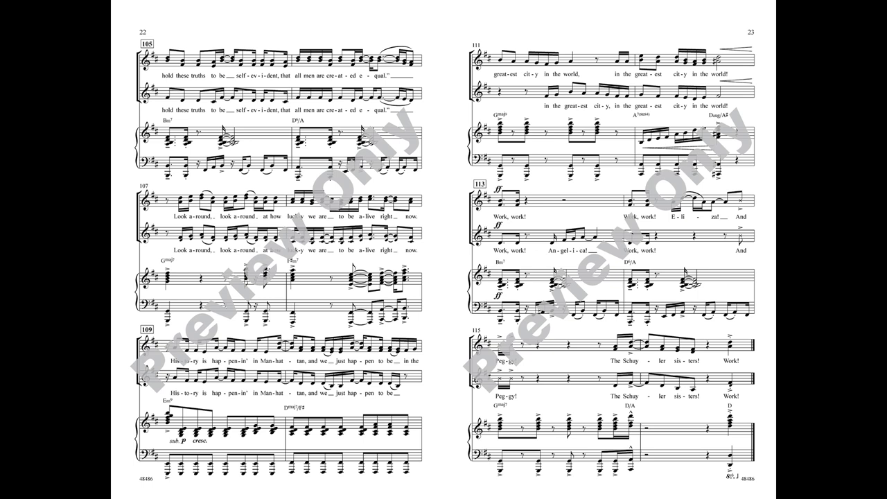